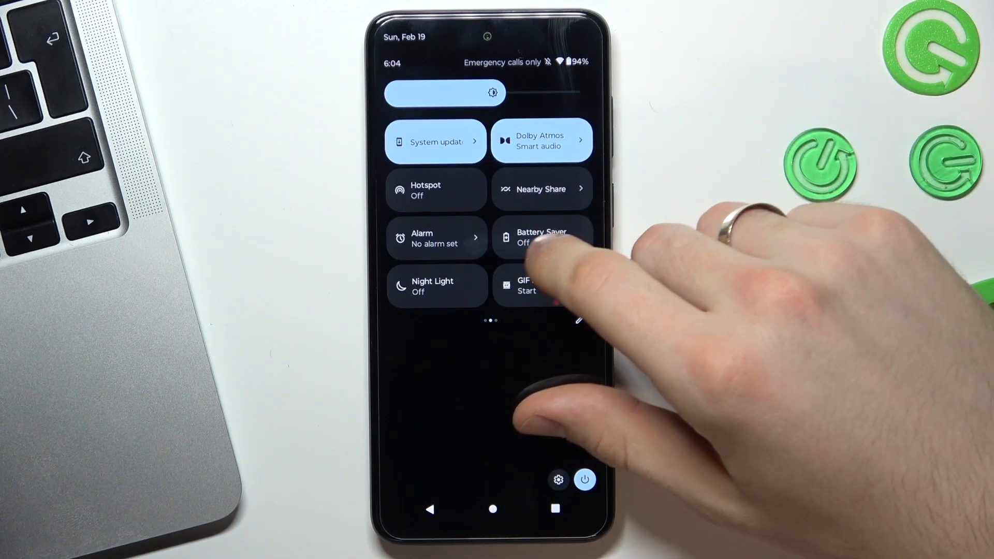
Switch the NFC tile off in the Quick Settings panel
{"action": "scroll", "scroll_direction": "left", "scroll_amount": 3}
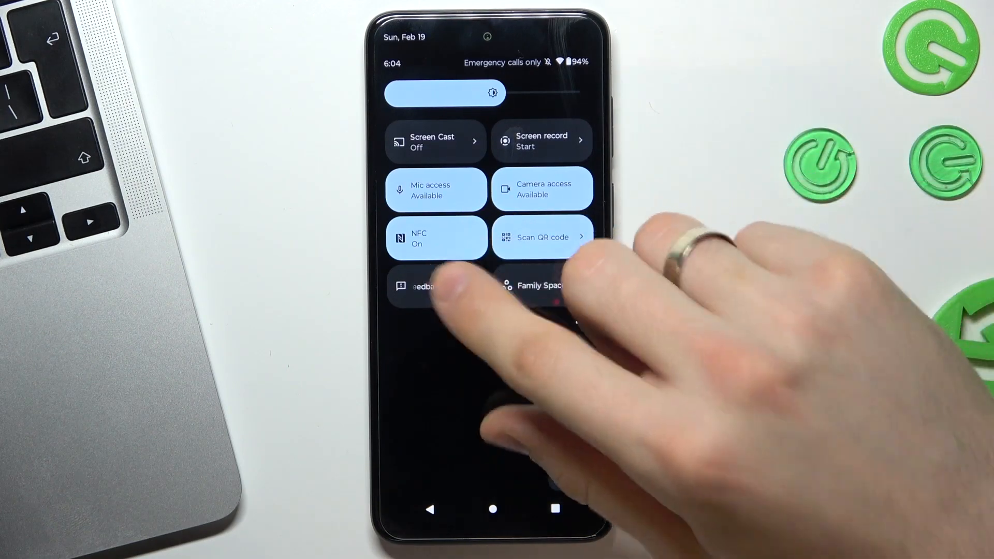
{"action": "left_click", "coordinate": [436, 239]}
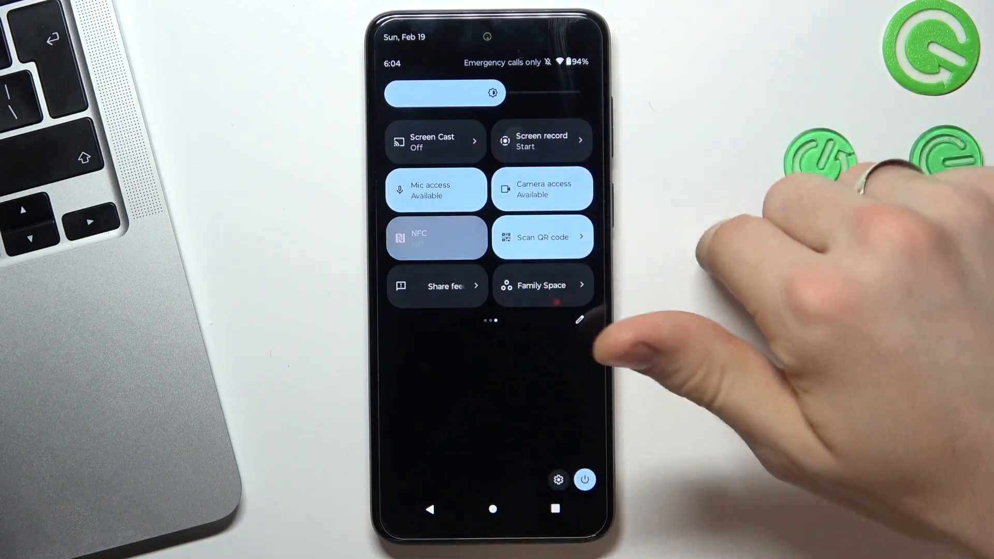
{"action": "left_click", "coordinate": [435, 237]}
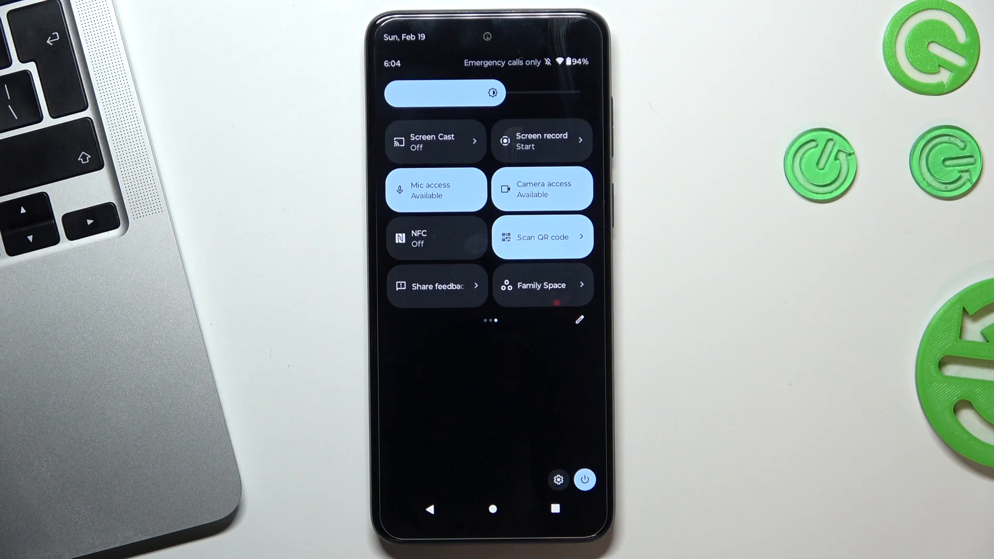
Add the Location tile to the active Quick Settings tiles and return to the panel
{"action": "left_click", "coordinate": [578, 320]}
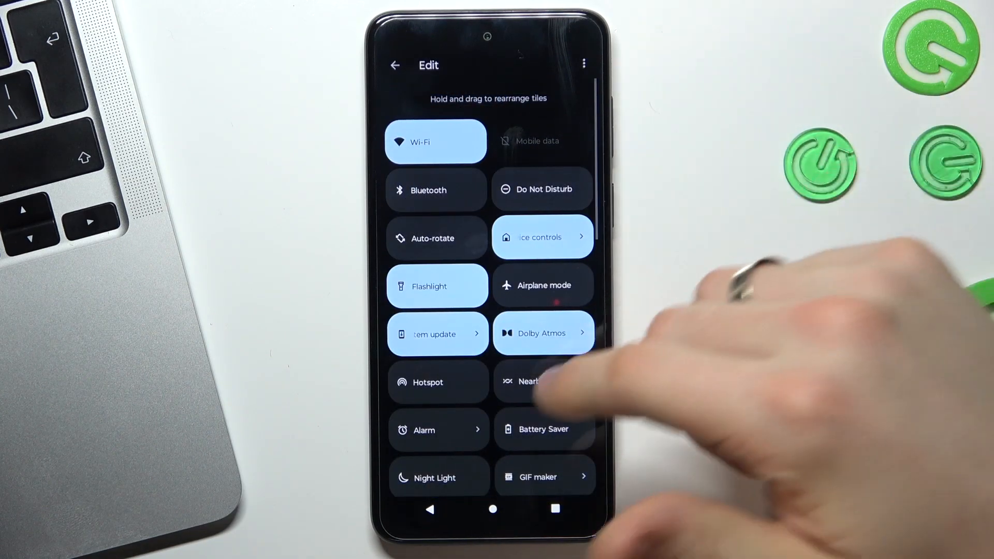
{"action": "scroll", "scroll_direction": "down", "scroll_amount": 3}
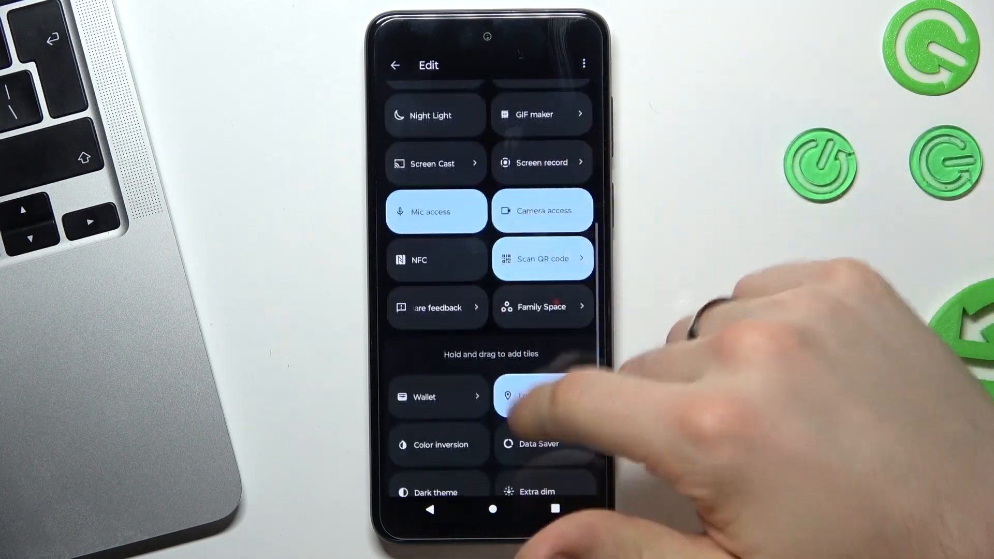
{"action": "scroll", "scroll_direction": "down", "scroll_amount": 3}
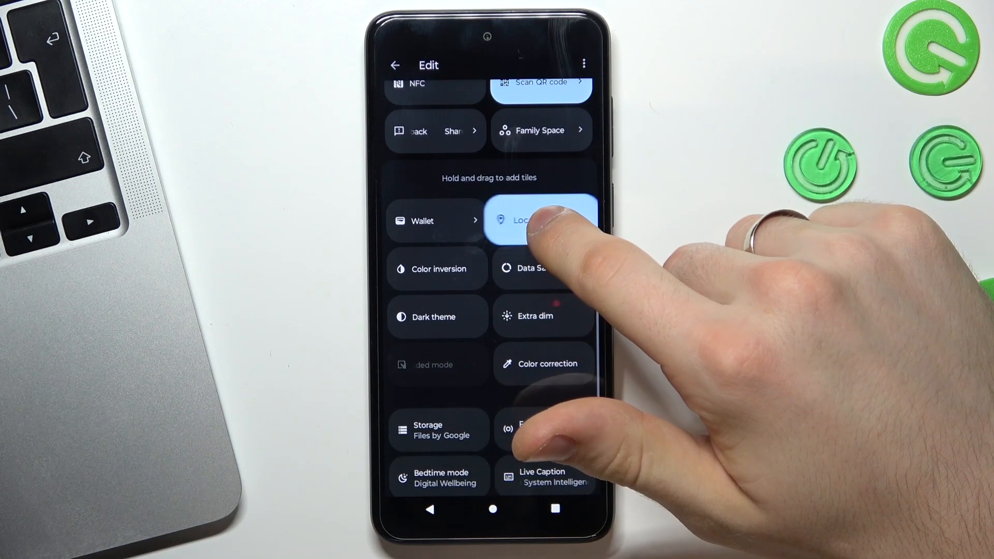
{"action": "scroll", "scroll_direction": "down", "scroll_amount": 3}
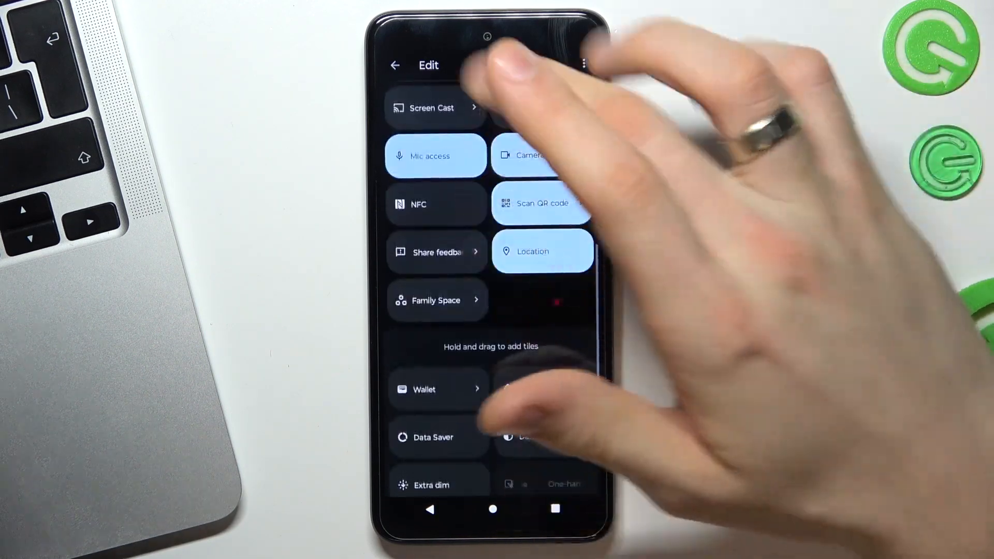
{"action": "left_click", "coordinate": [395, 65]}
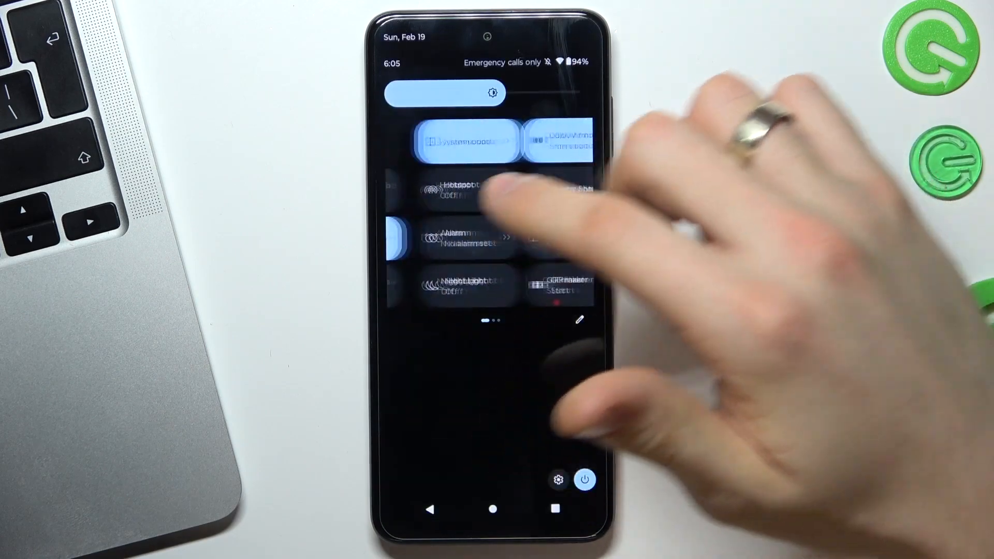
{"action": "scroll", "scroll_direction": "left", "scroll_amount": 3}
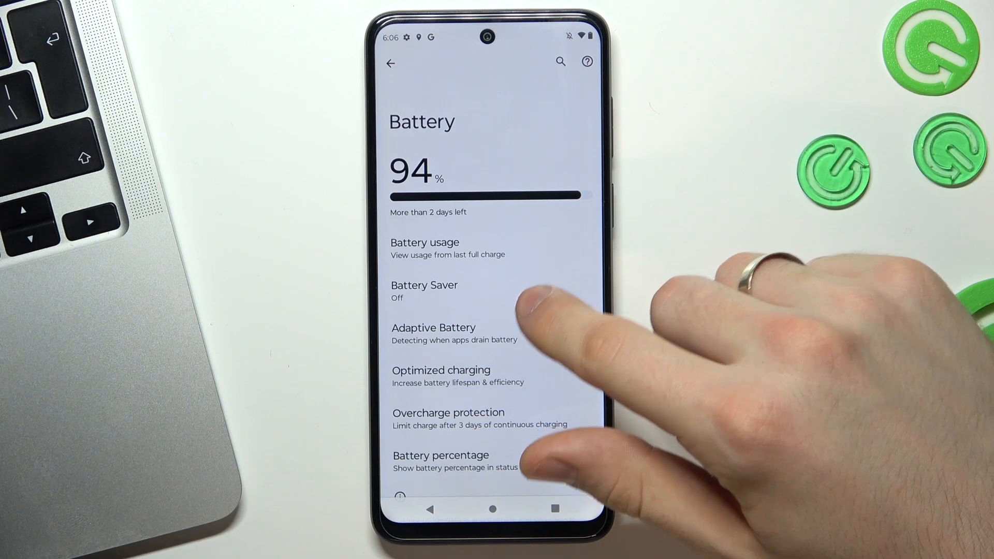
Confirm Use Adaptive Battery is switched on, then return toward the Battery page
{"action": "left_click", "coordinate": [580, 458]}
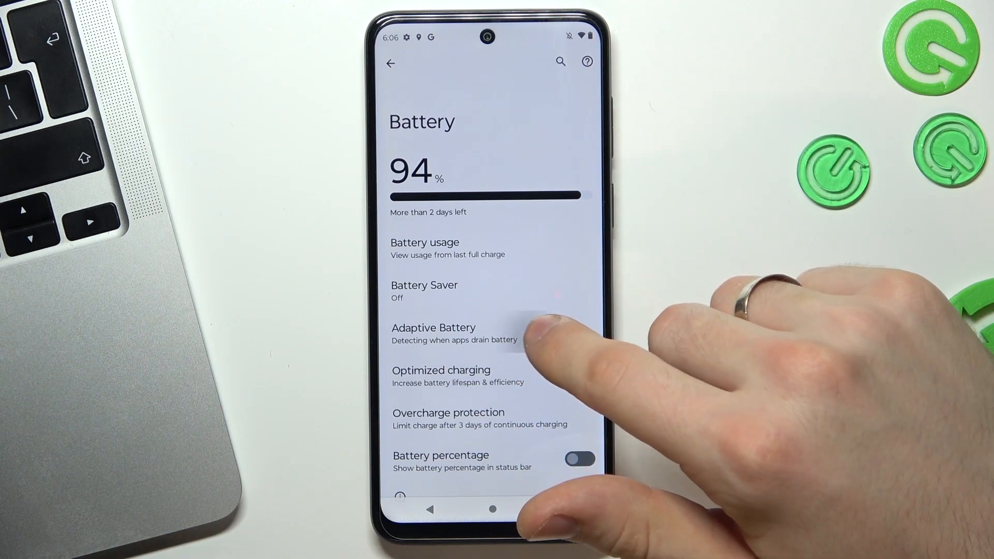
{"action": "left_click", "coordinate": [434, 332]}
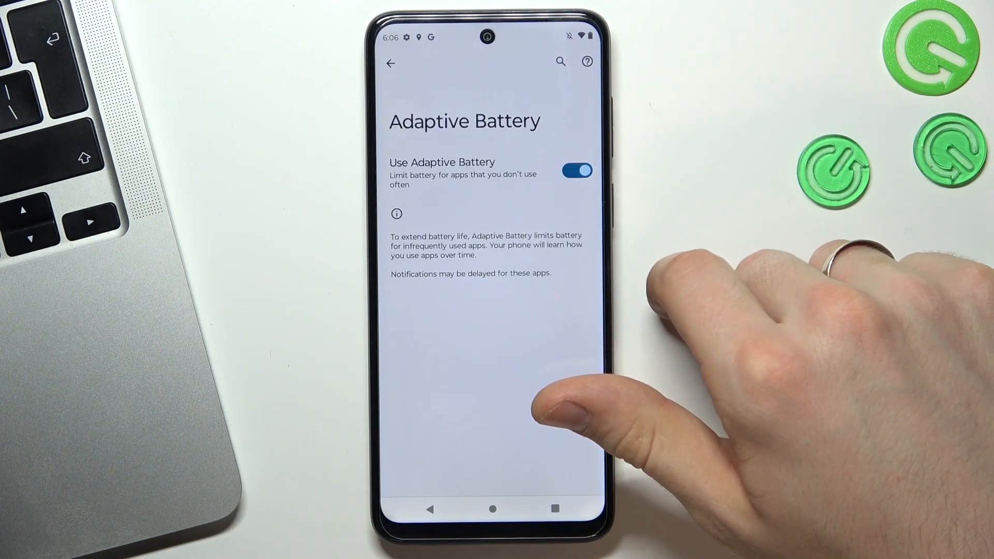
{"action": "mouse_move", "coordinate": [570, 412]}
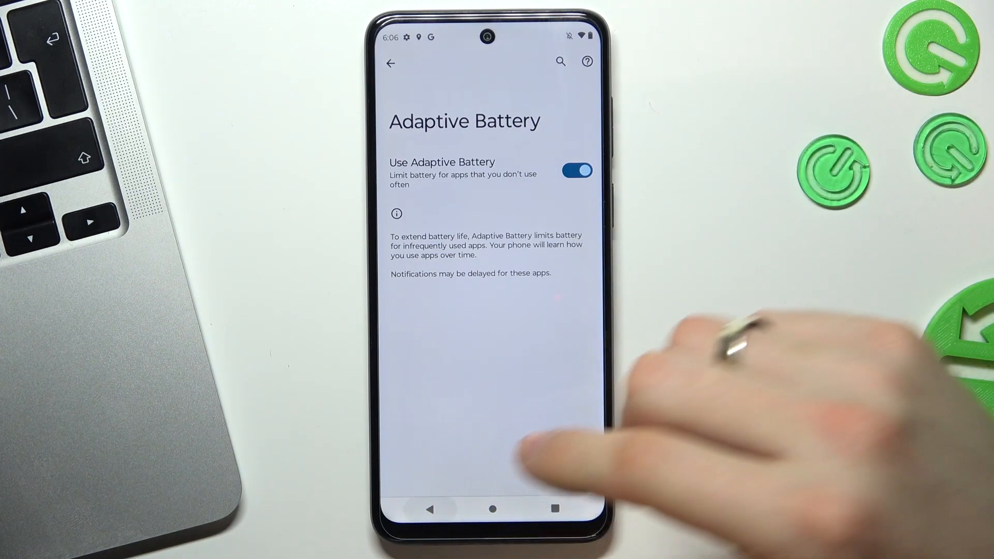
{"action": "left_click", "coordinate": [390, 63]}
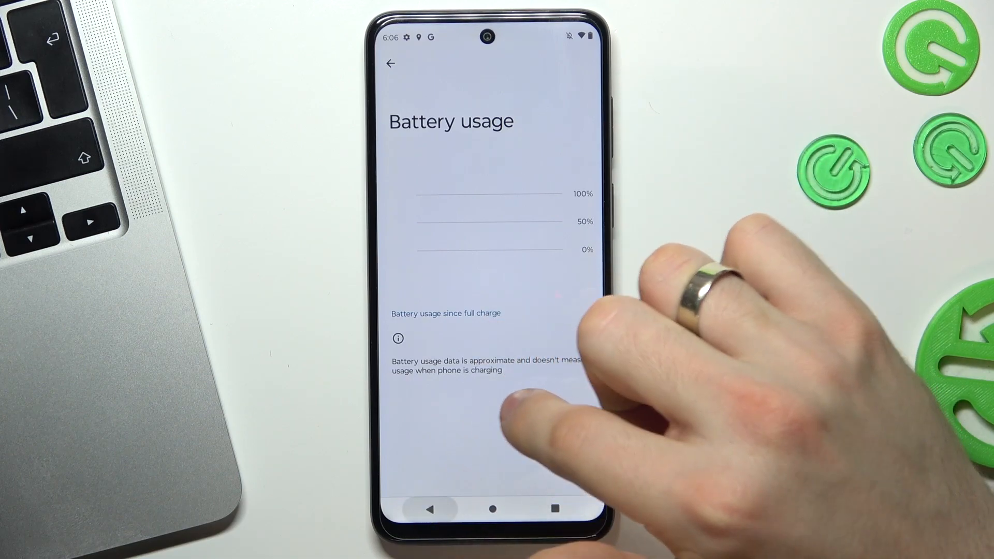
Turn Use Battery Saver on and confirm, switching the phone to dark theme
{"action": "left_click", "coordinate": [391, 64]}
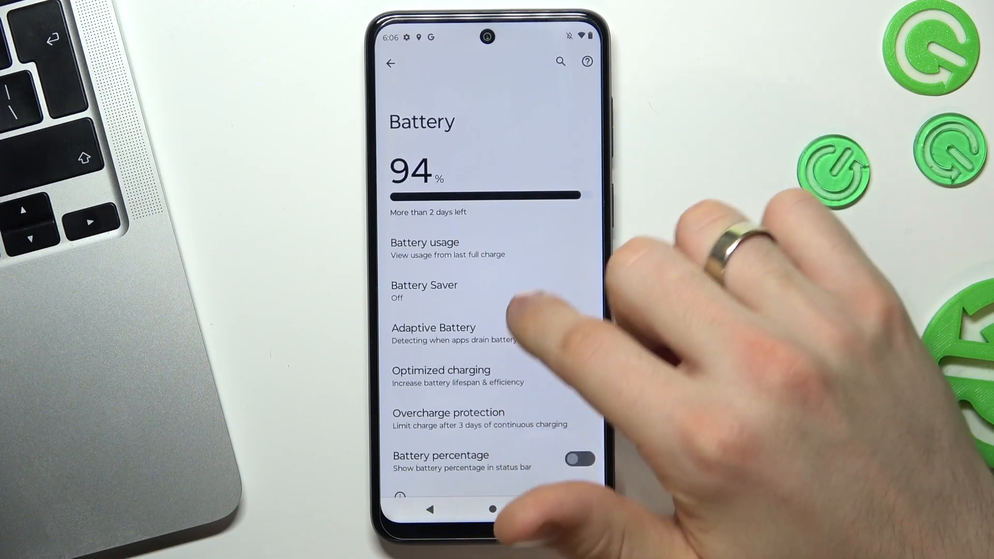
{"action": "left_click", "coordinate": [423, 292]}
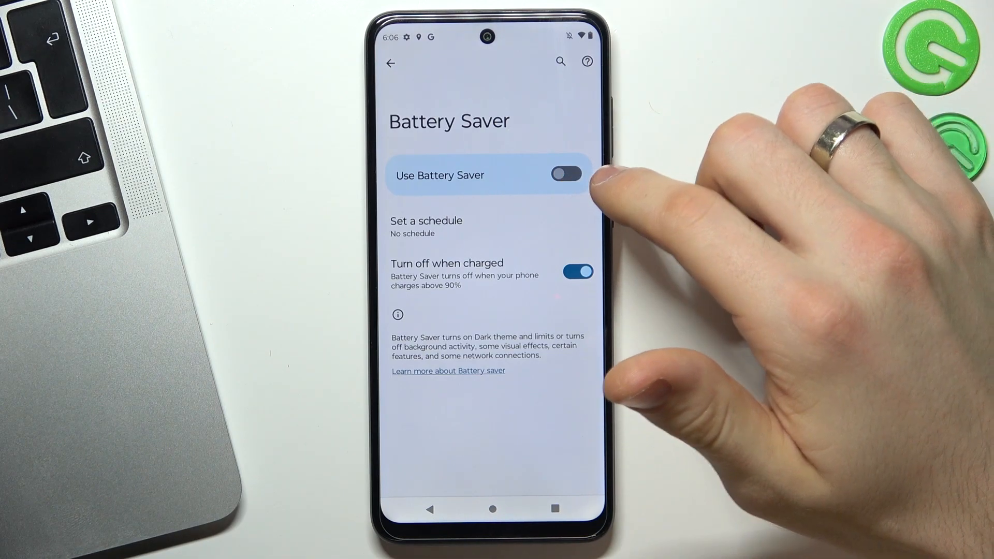
{"action": "left_click", "coordinate": [574, 175]}
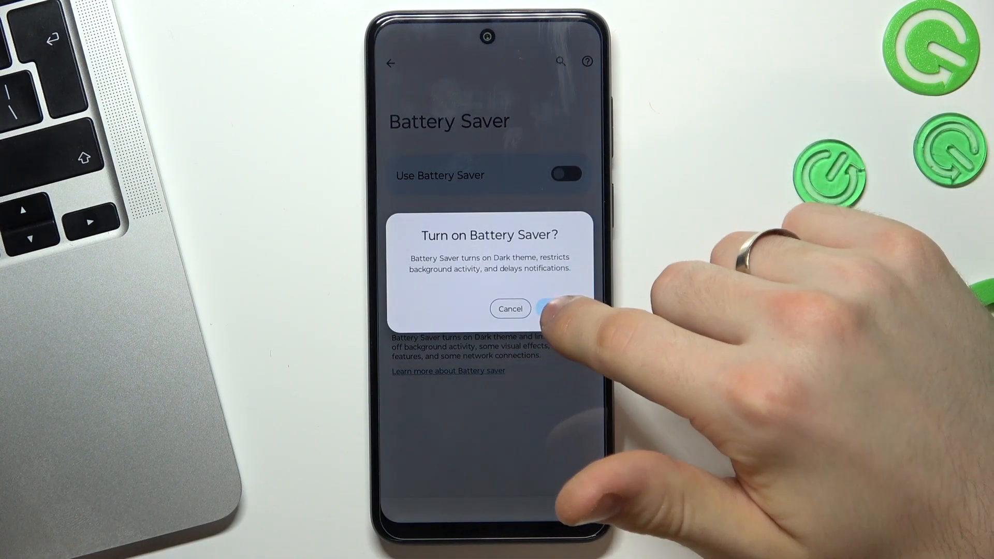
{"action": "left_click", "coordinate": [549, 308]}
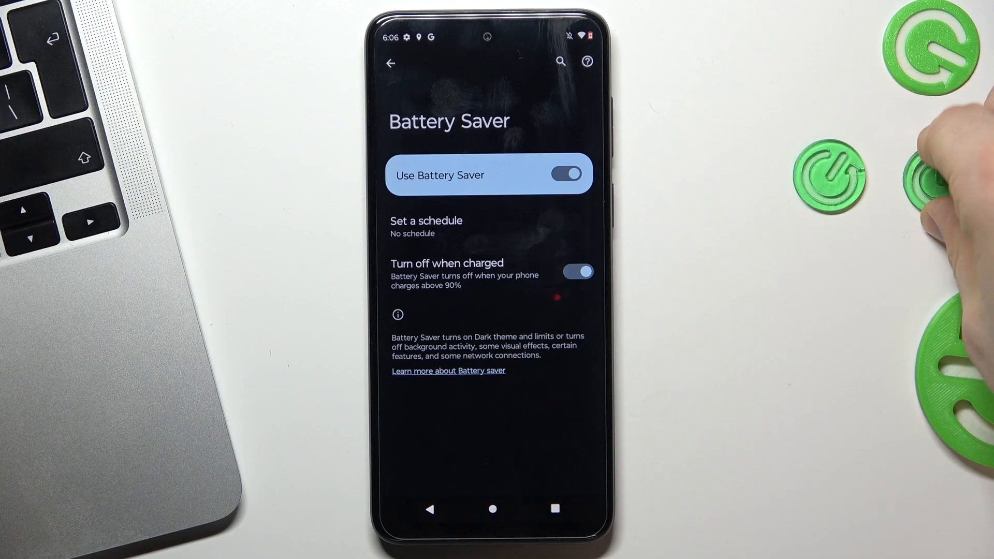
{"action": "mouse_move", "coordinate": [919, 158]}
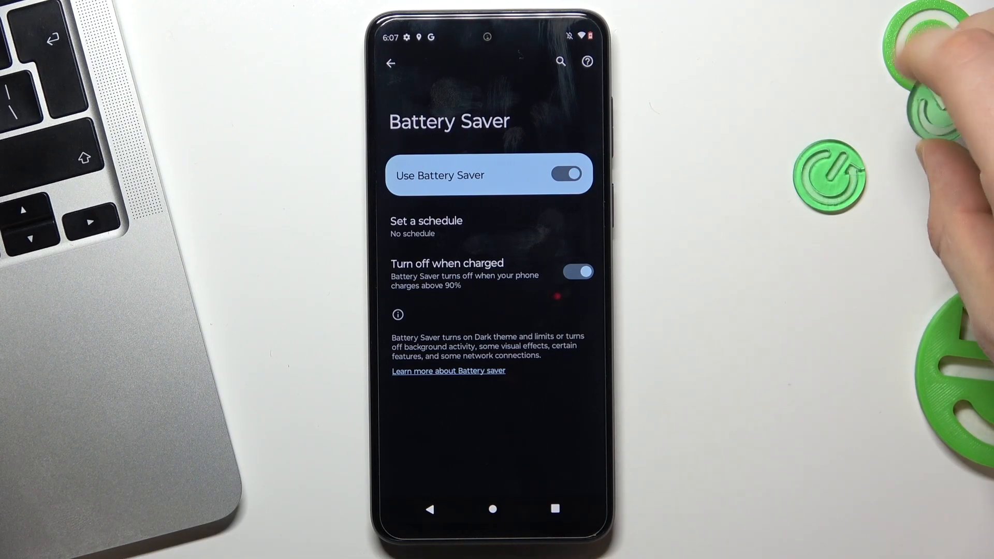
{"action": "mouse_move", "coordinate": [920, 96]}
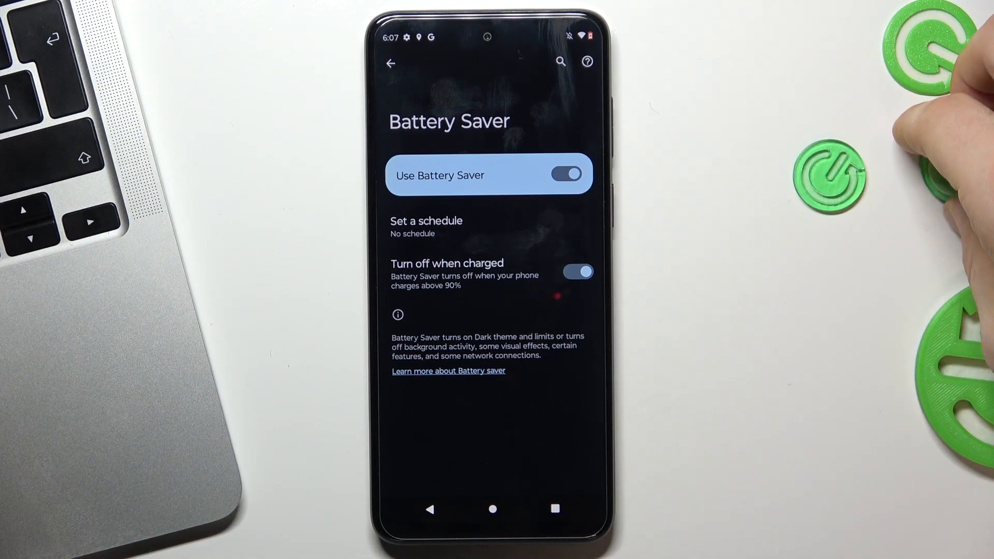